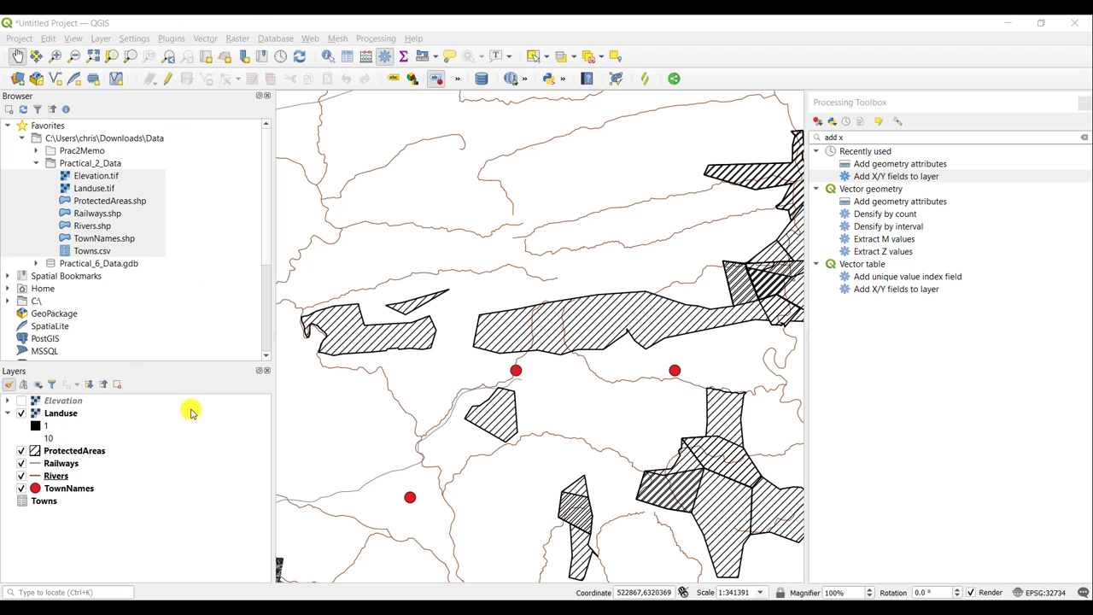
mouse_move(167, 548)
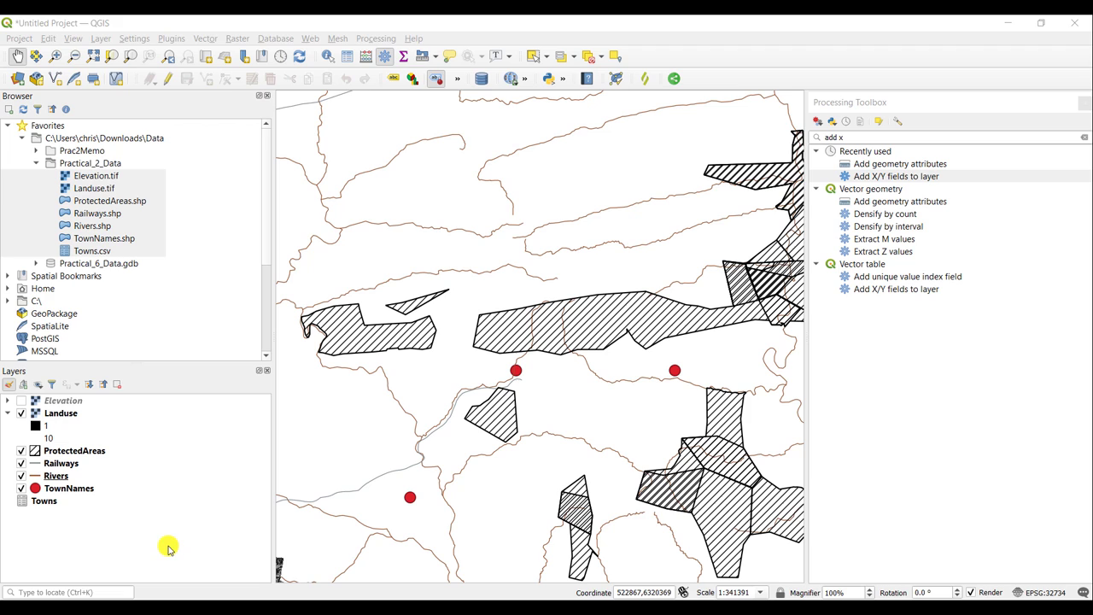
mouse_move(403, 66)
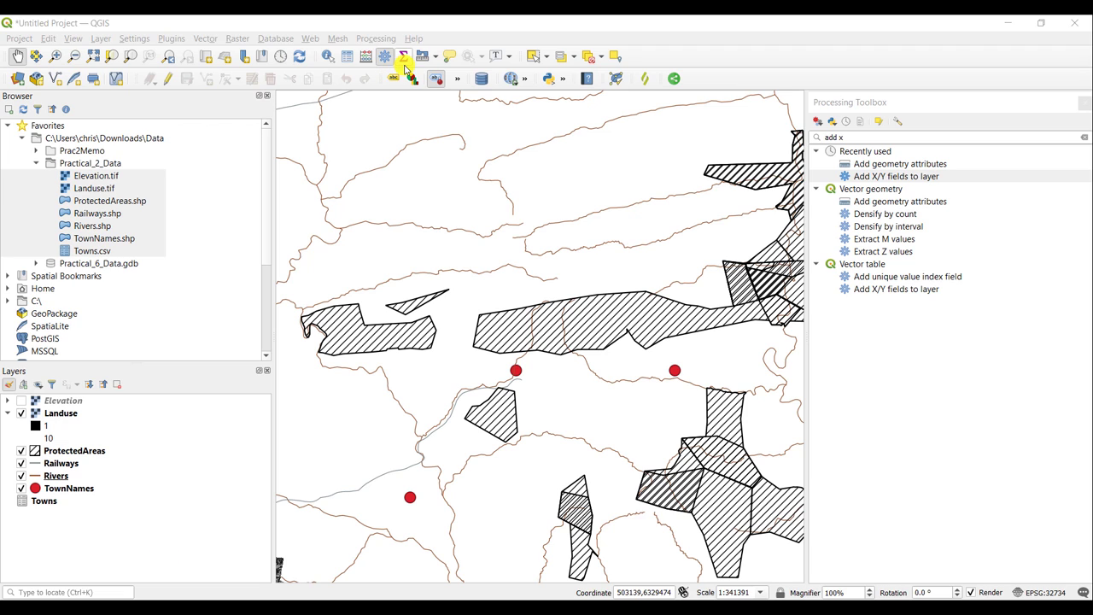
mouse_move(438, 34)
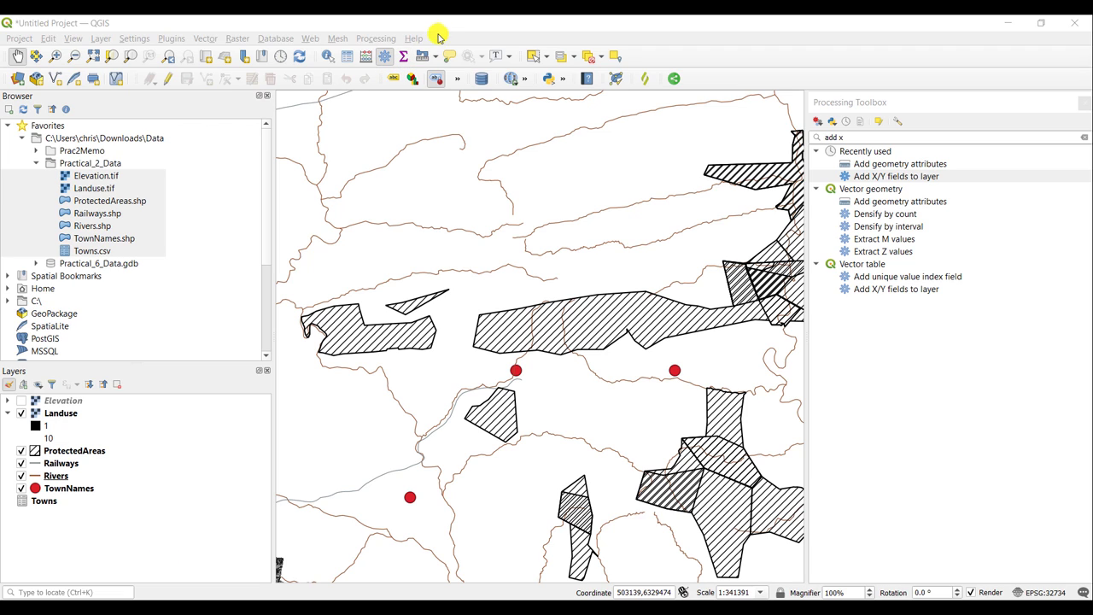
mouse_move(441, 55)
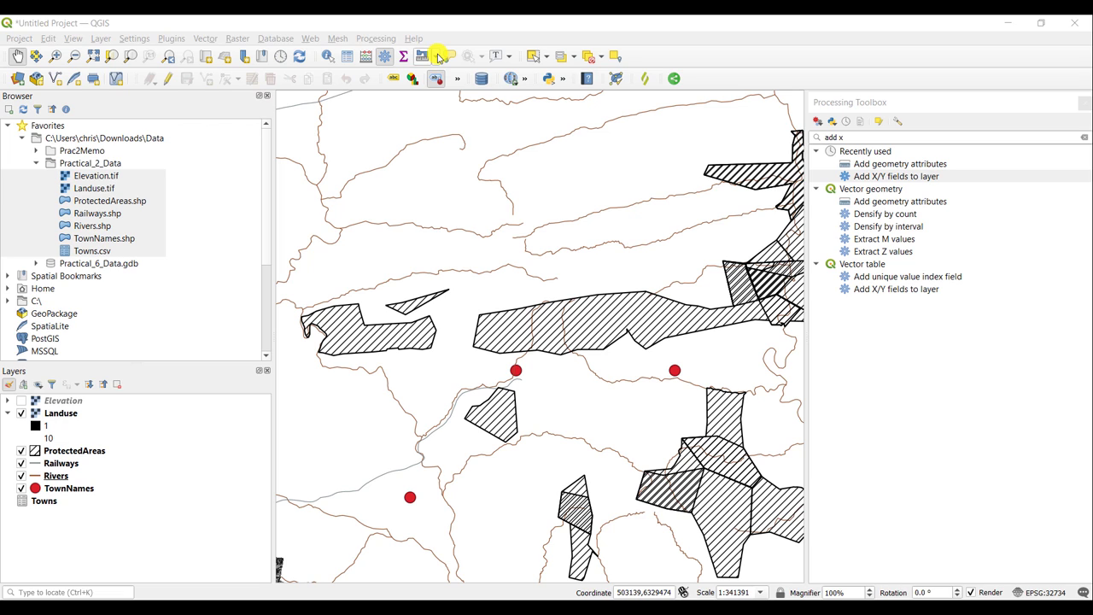
Reveal the list of measuring tools from the Attributes toolbar.
click(437, 56)
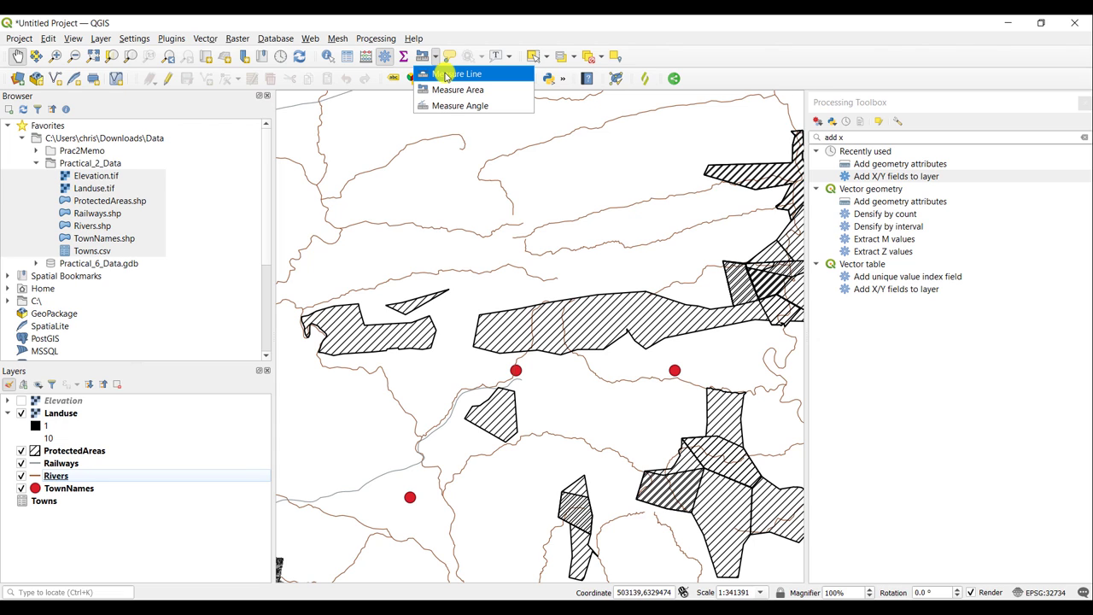
Start Measure Line and review the distance units list, keeping meters.
click(455, 74)
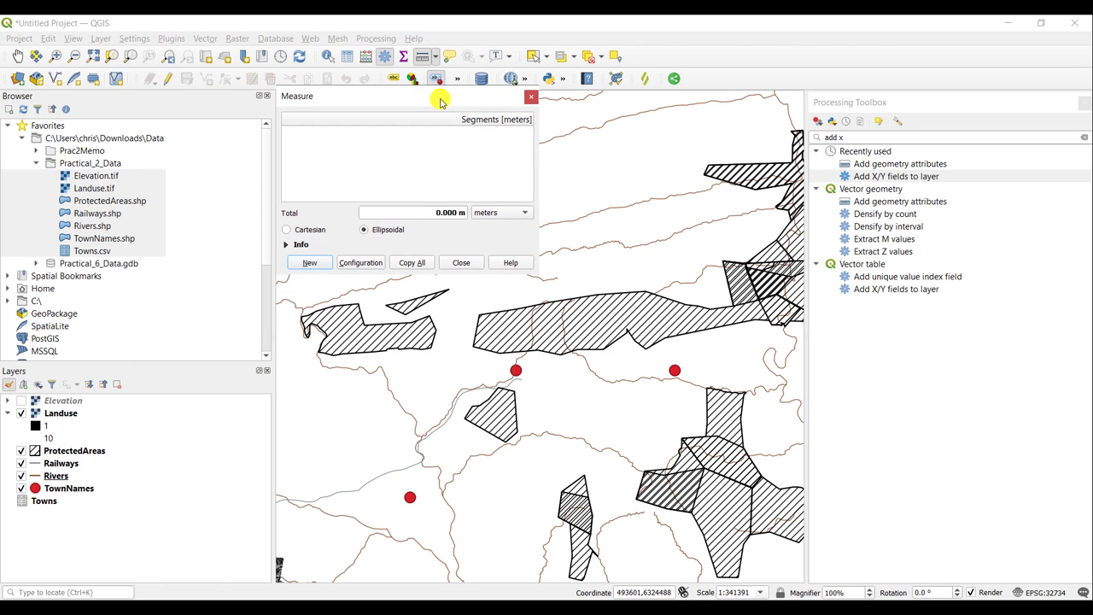
mouse_move(475, 195)
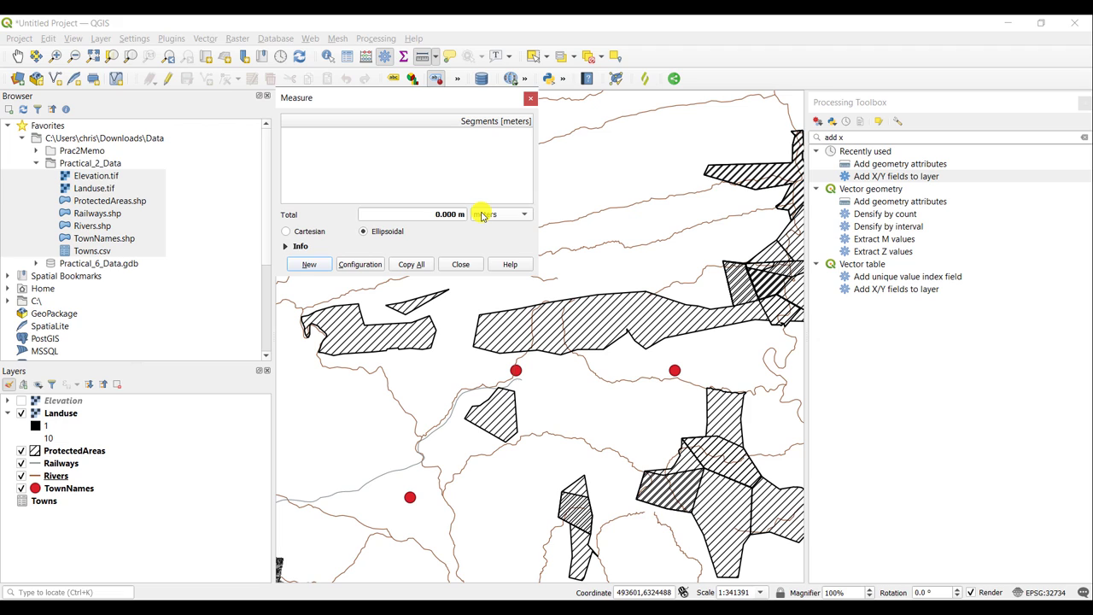
click(522, 215)
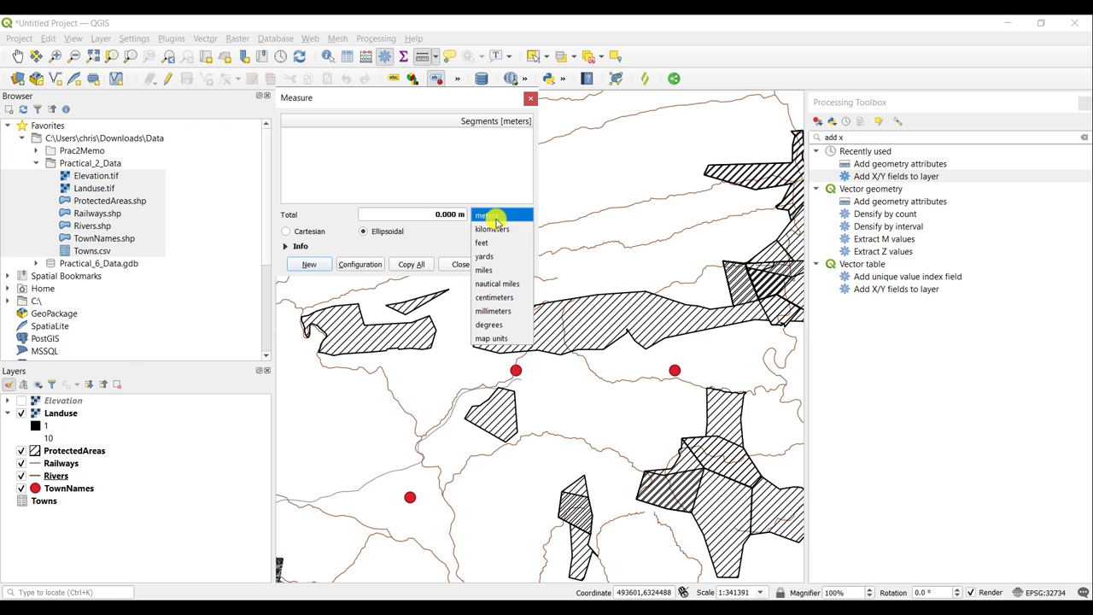
mouse_move(482, 243)
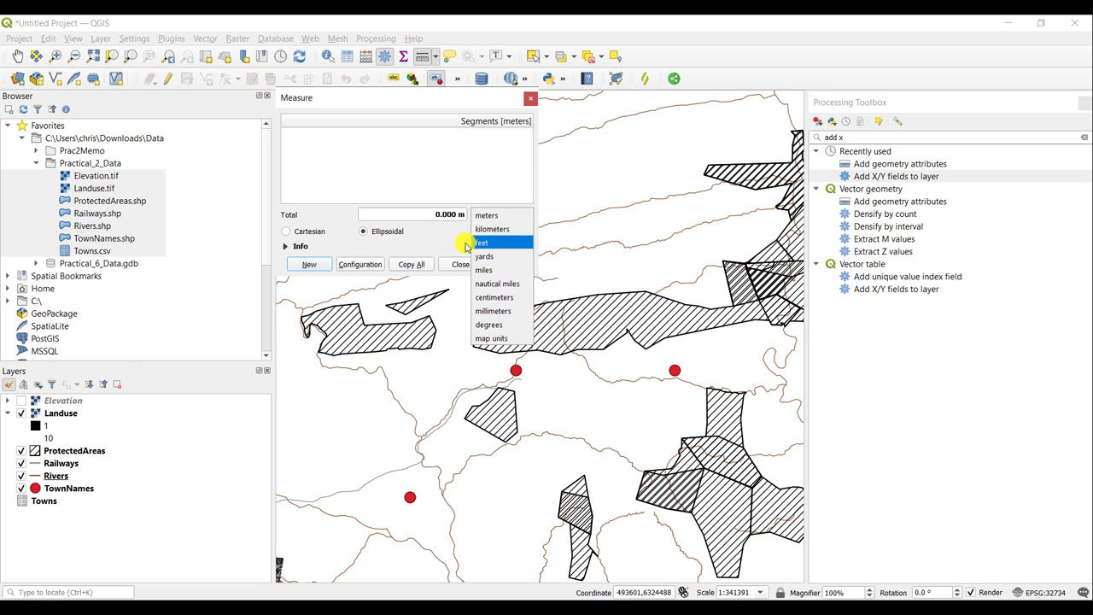
click(485, 215)
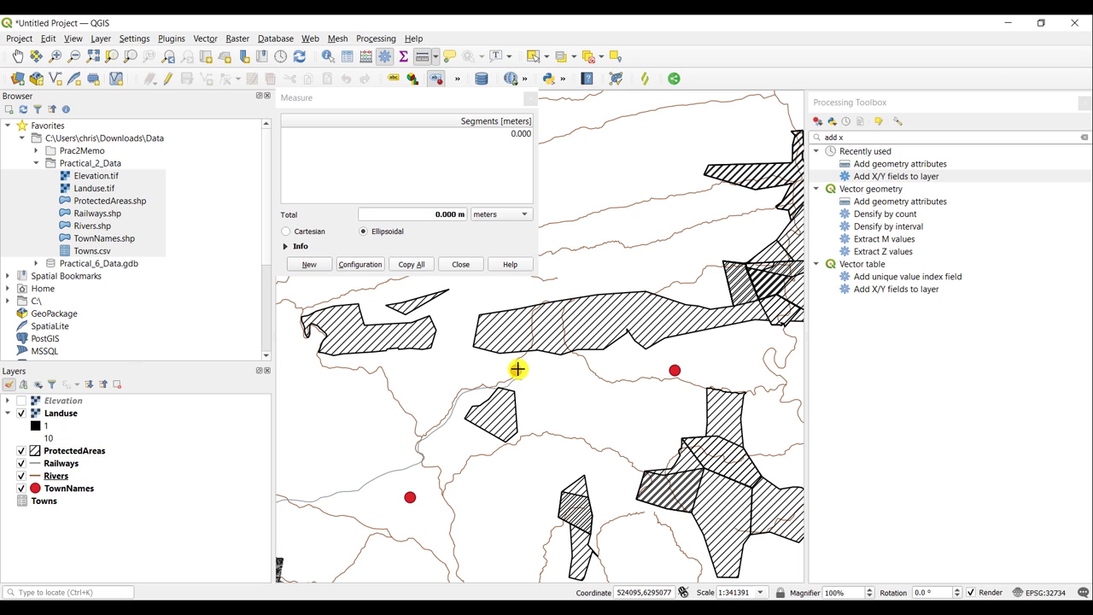
Measure from the left town to the right town, about 20 km, with units set to kilometers.
click(564, 350)
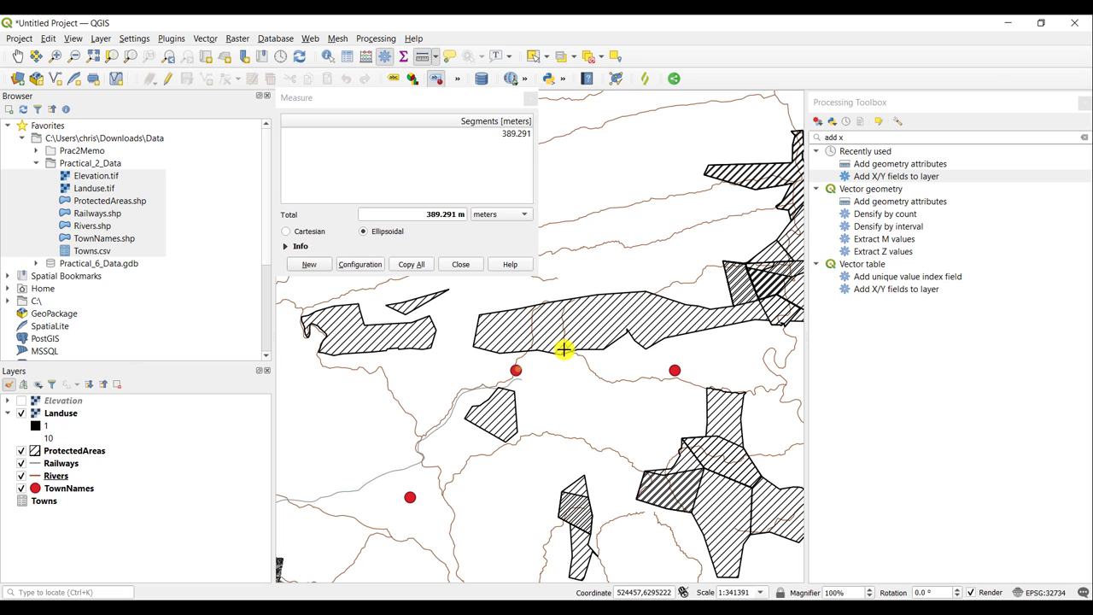
click(675, 371)
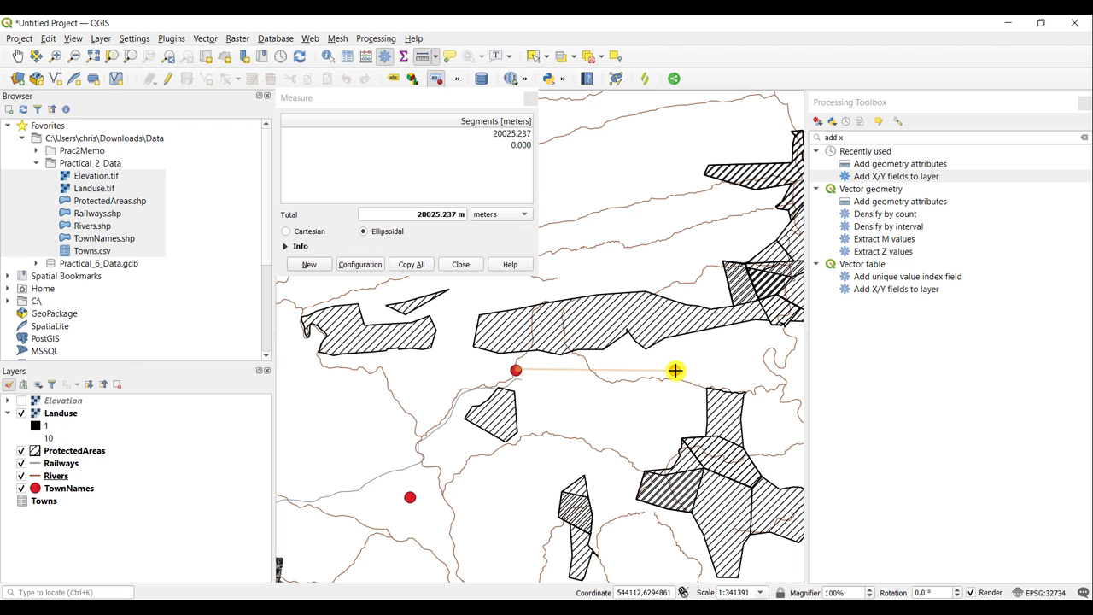
click(675, 370)
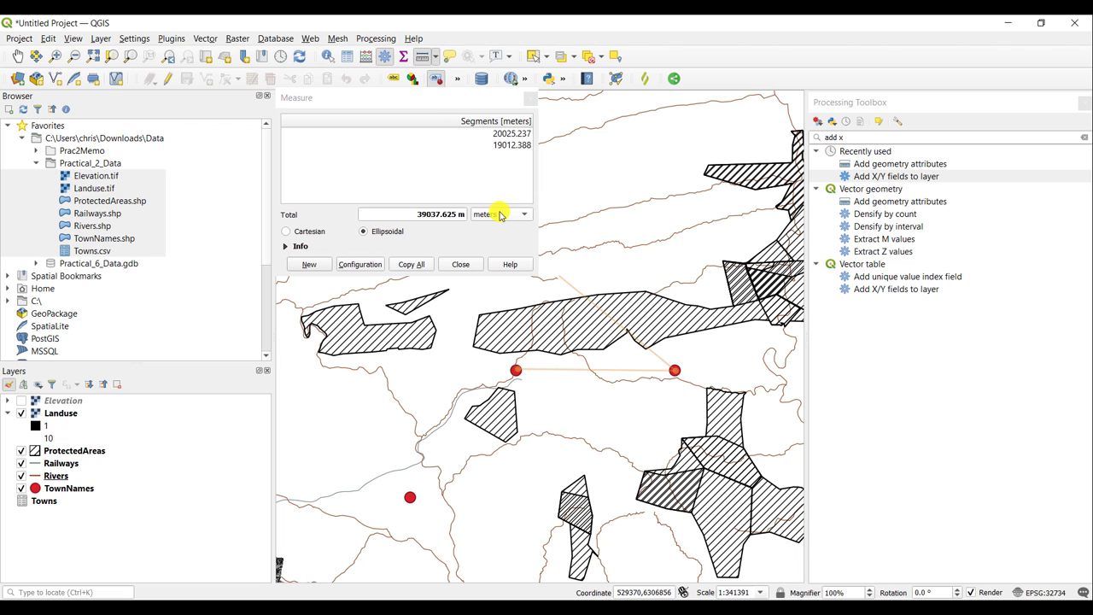
click(499, 213)
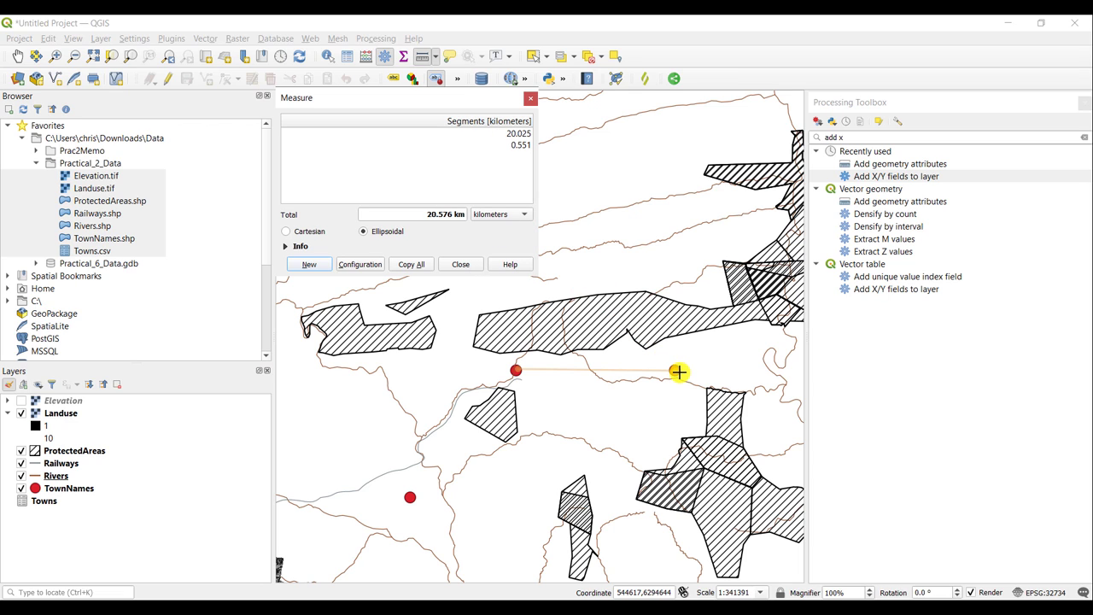
Add the southern town and close the loop at the first town, totalling about 79 km.
click(410, 500)
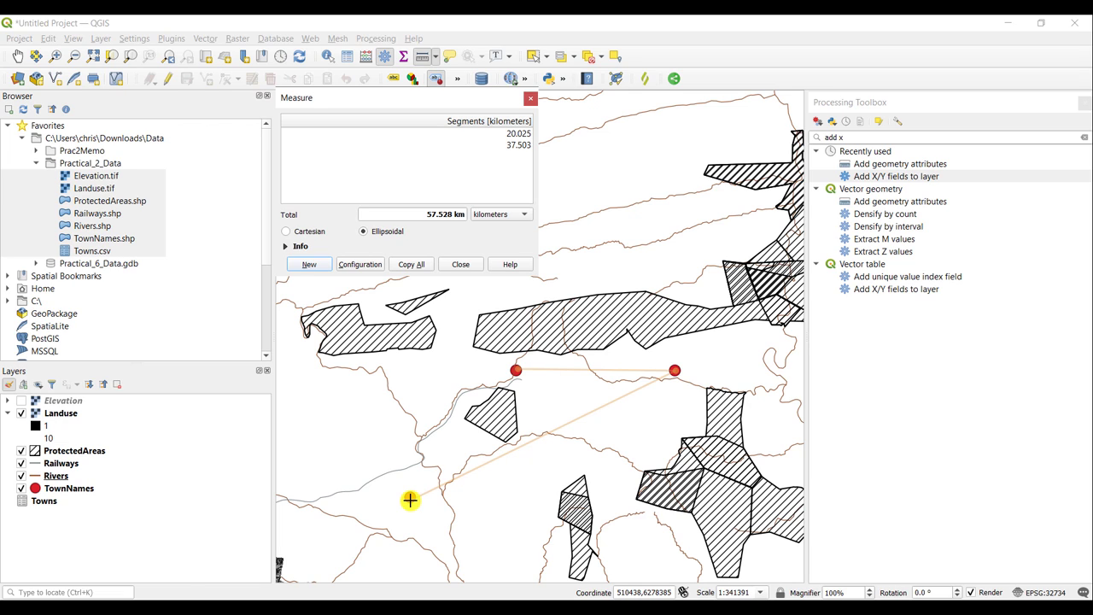
click(410, 499)
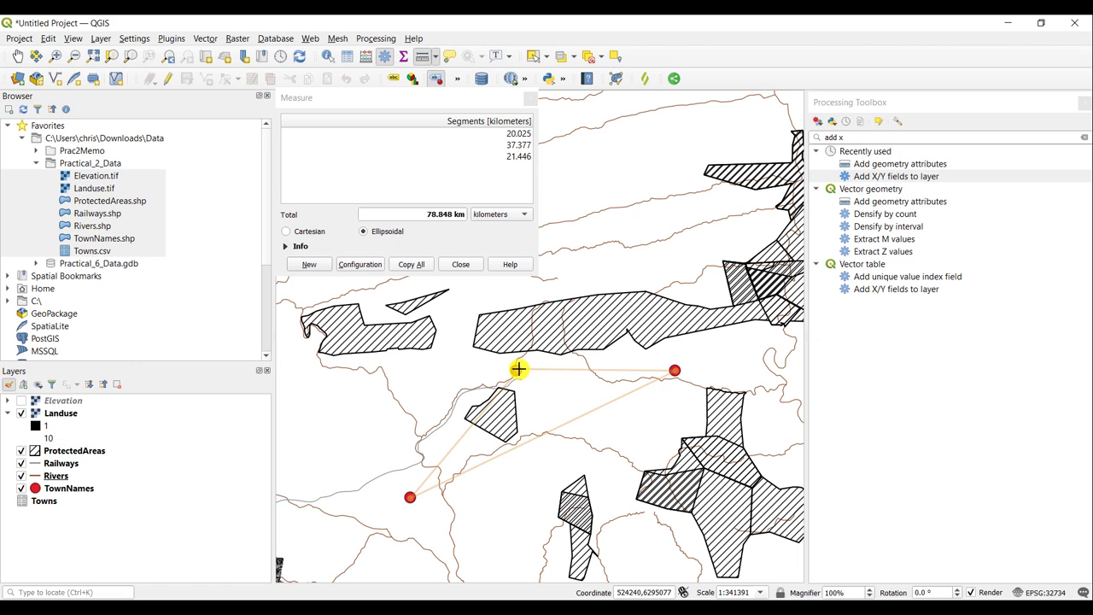
click(519, 369)
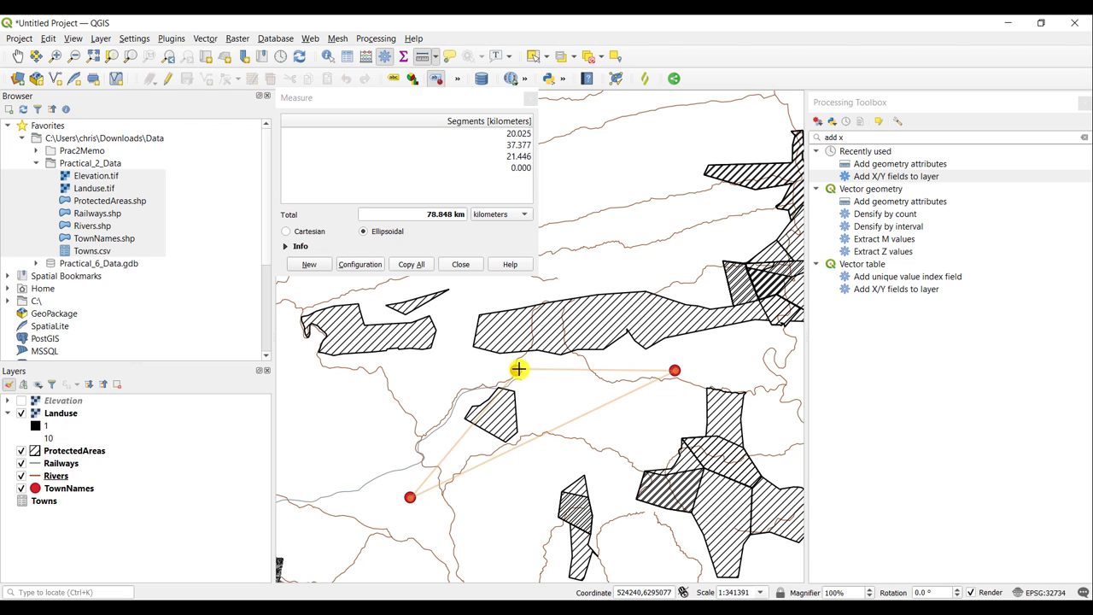
click(519, 369)
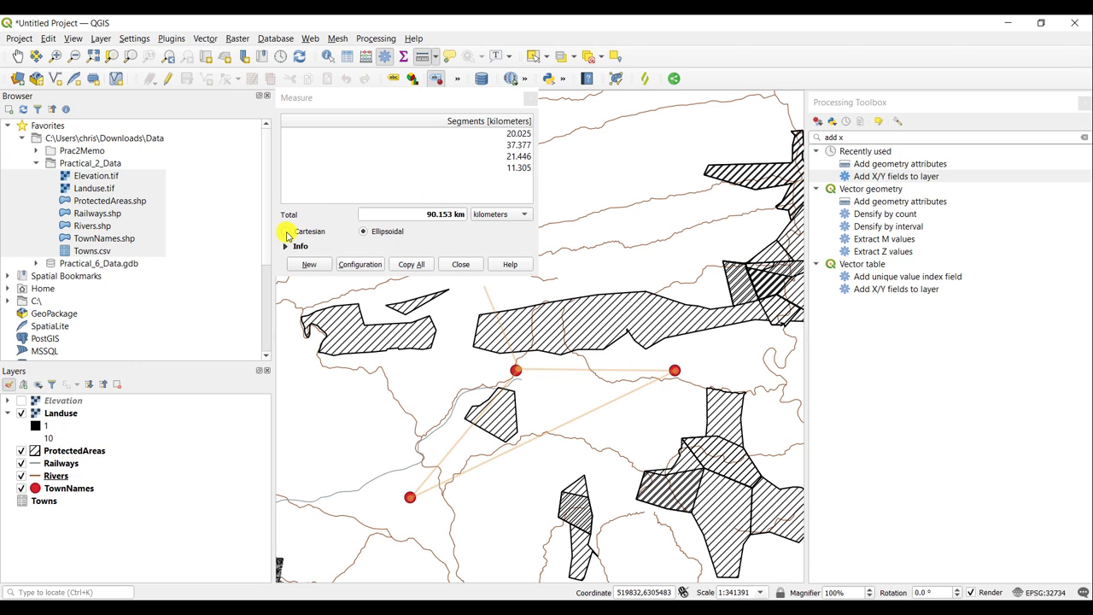
Try Cartesian, keep Ellipsoidal, and expand the Info explanation of the calculation.
click(285, 232)
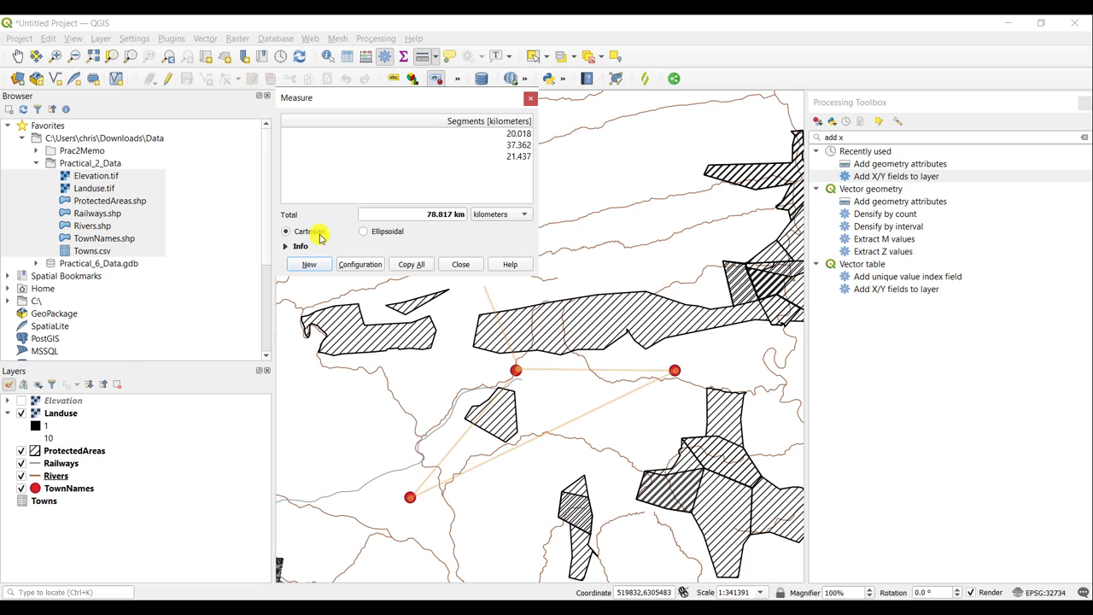
click(362, 233)
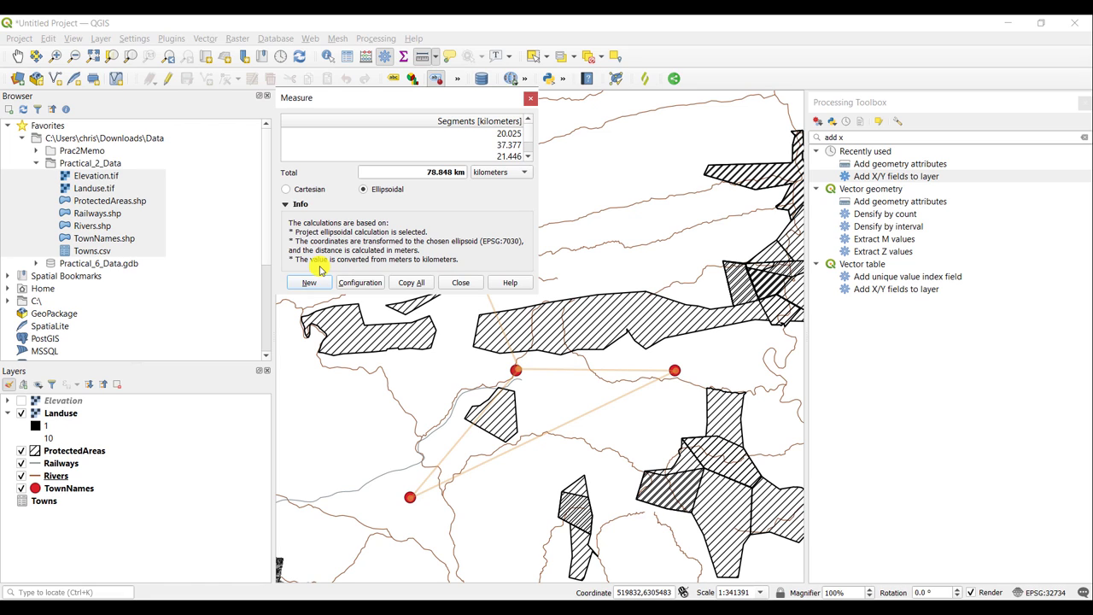
mouse_move(419, 236)
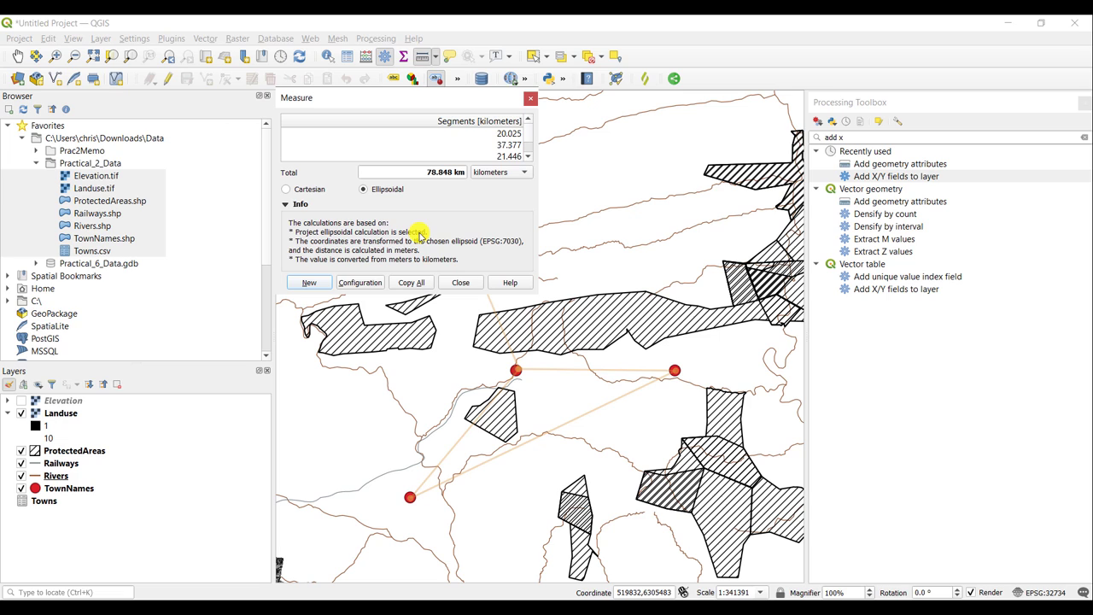
click(264, 566)
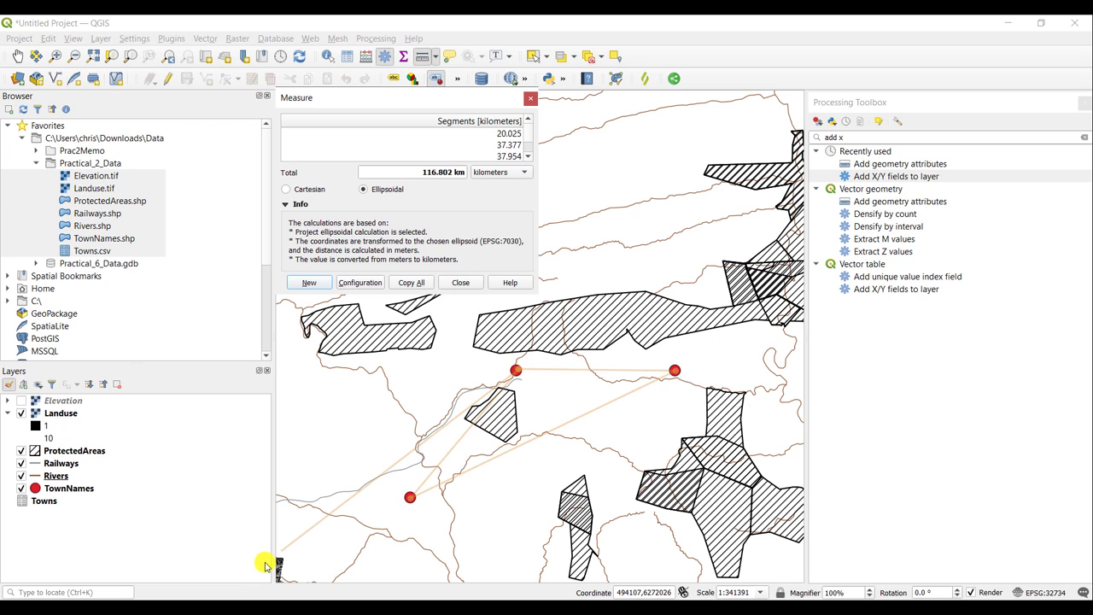